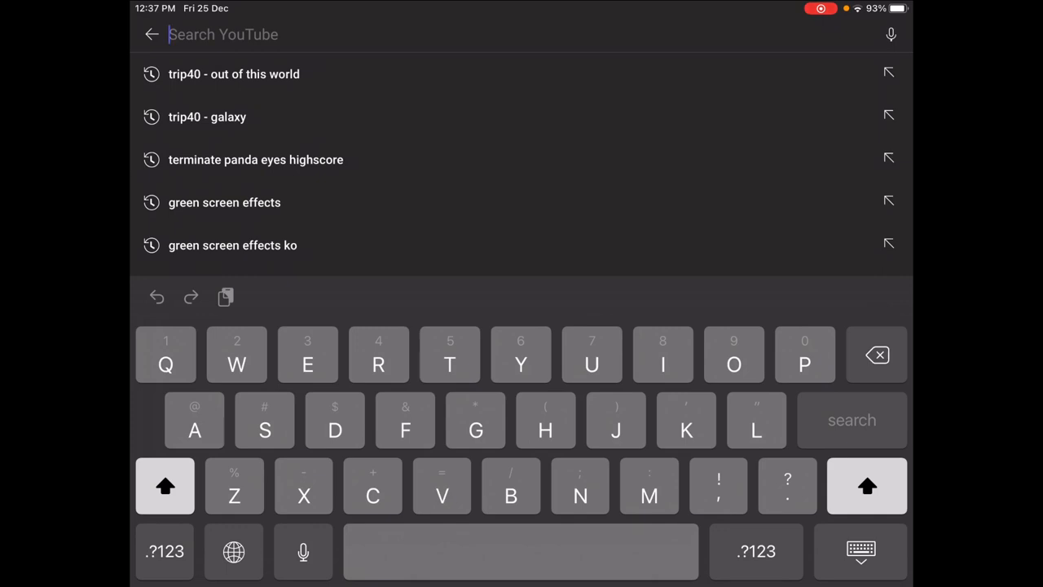
Search YouTube for "Corocoro" and reach the official CoroCoro channel page
type("Corocoro")
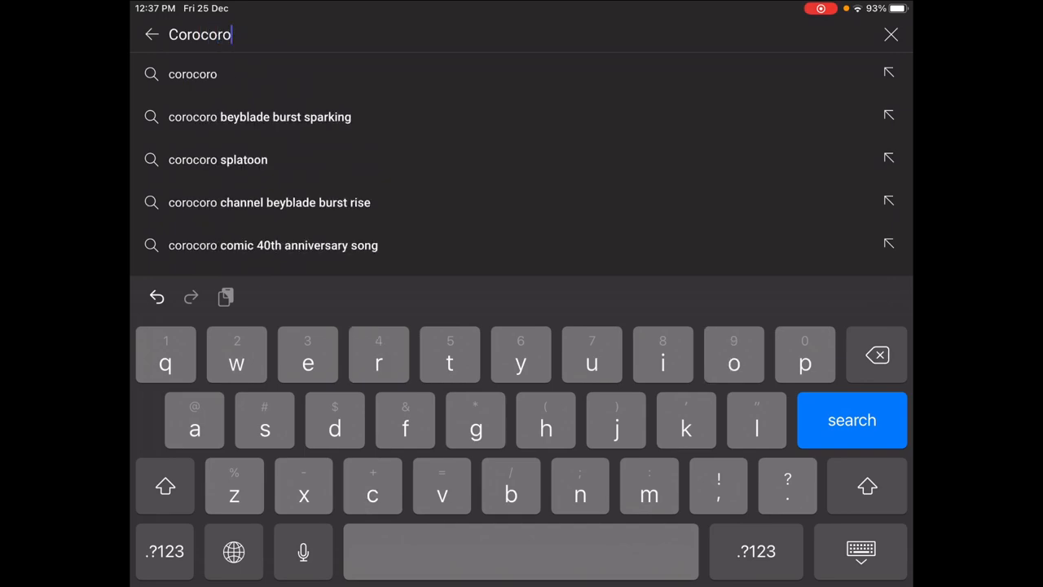
left_click(851, 421)
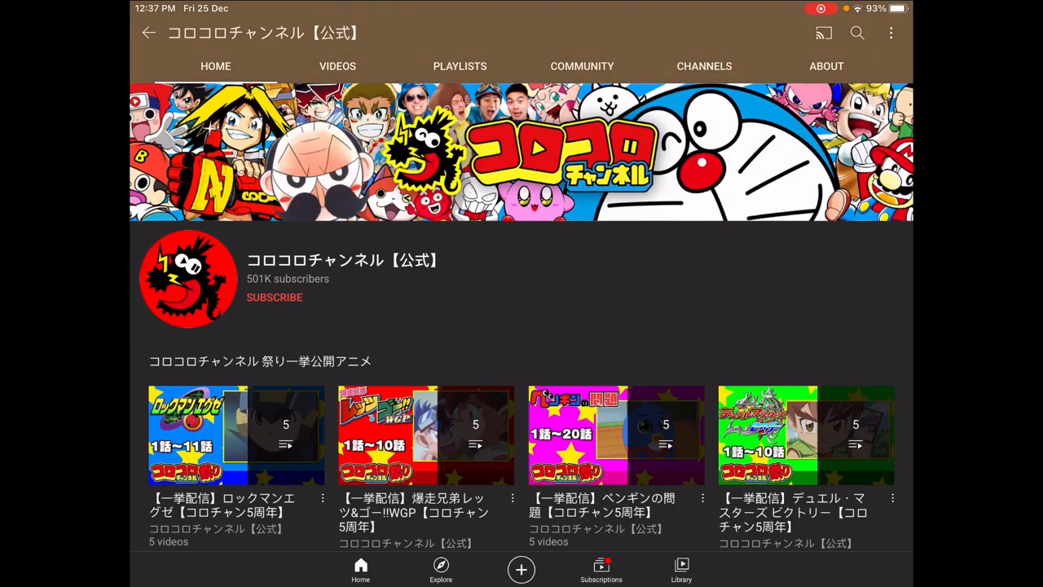
Browse the channel's playlists down to the 39-video Beyblade Burst Sparking playlist
left_click(459, 66)
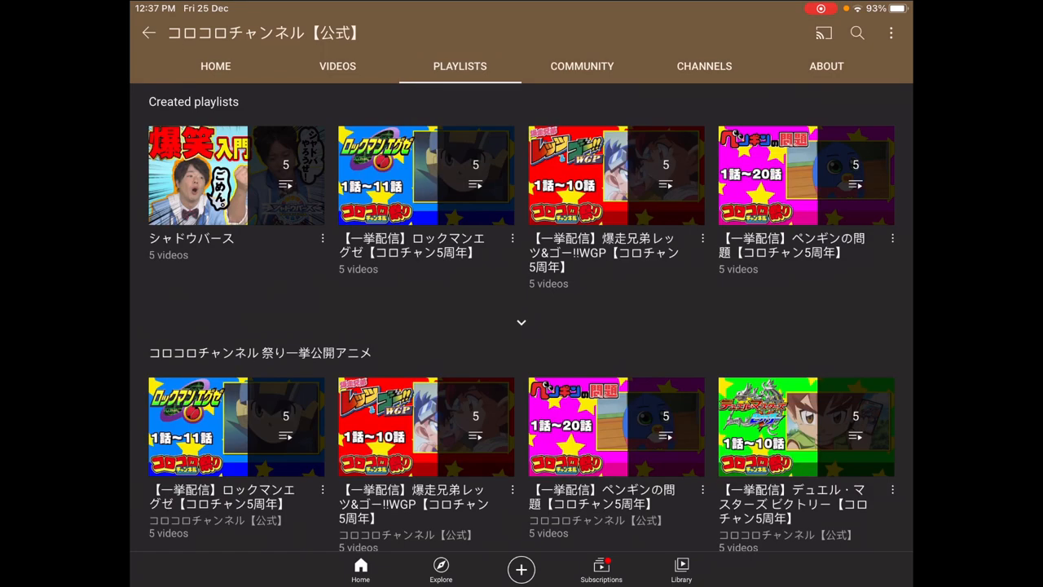
scroll("down", 3)
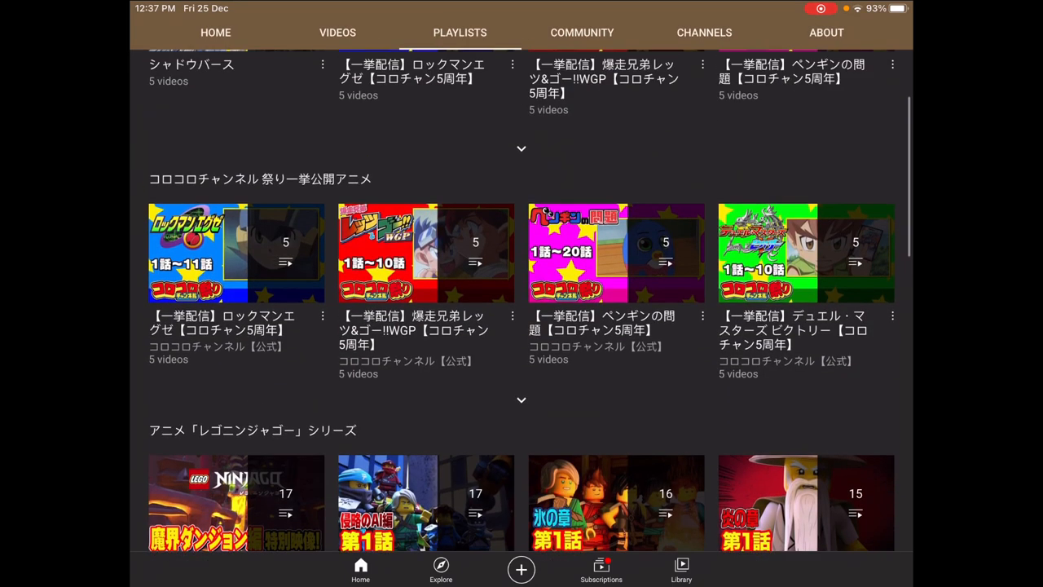
scroll("down", 3)
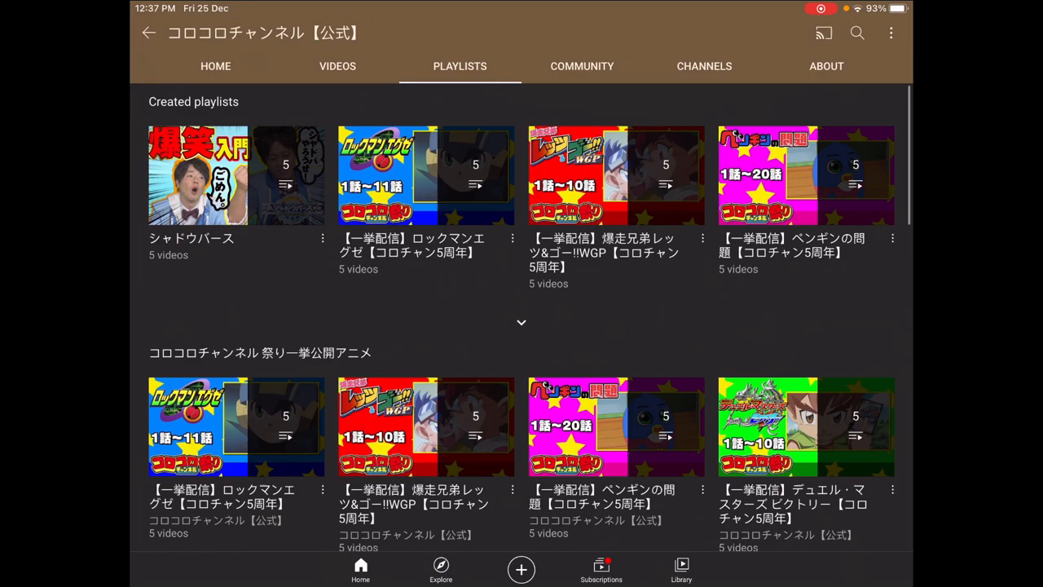
scroll("down", 3)
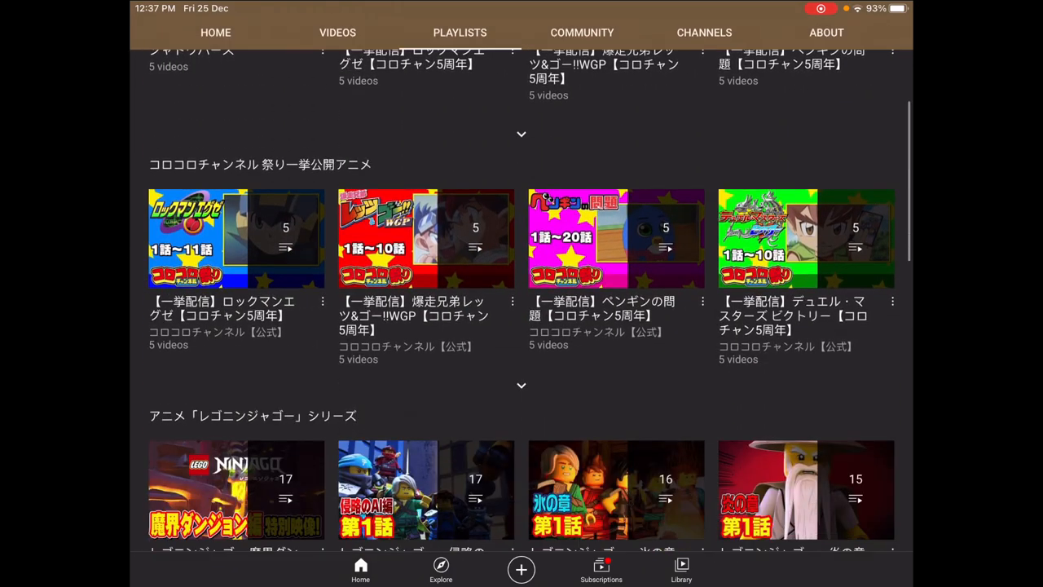
scroll("down", 3)
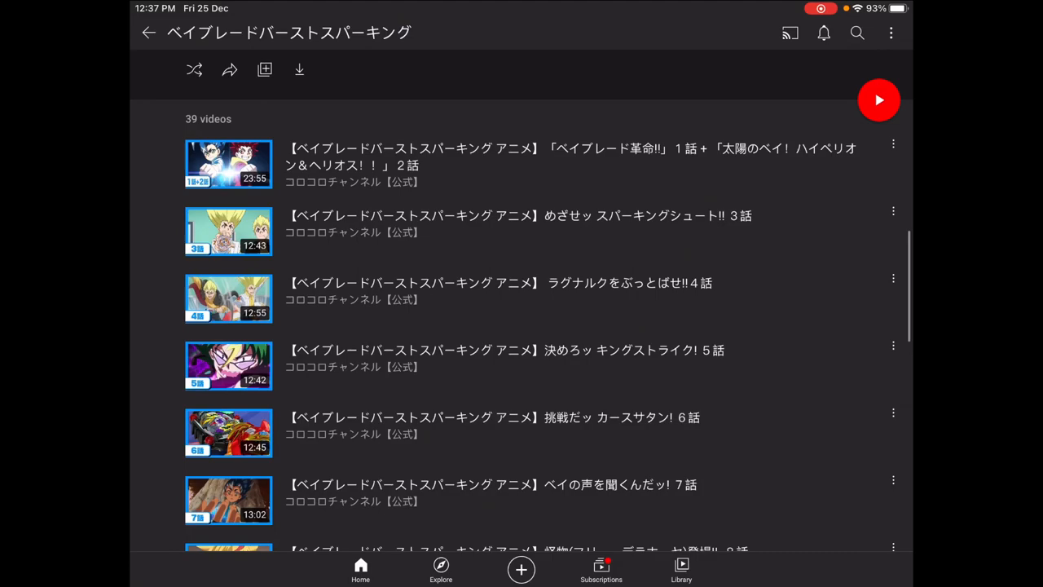
Scroll the playlist to its end so episode 40 is visible
scroll("down", 3)
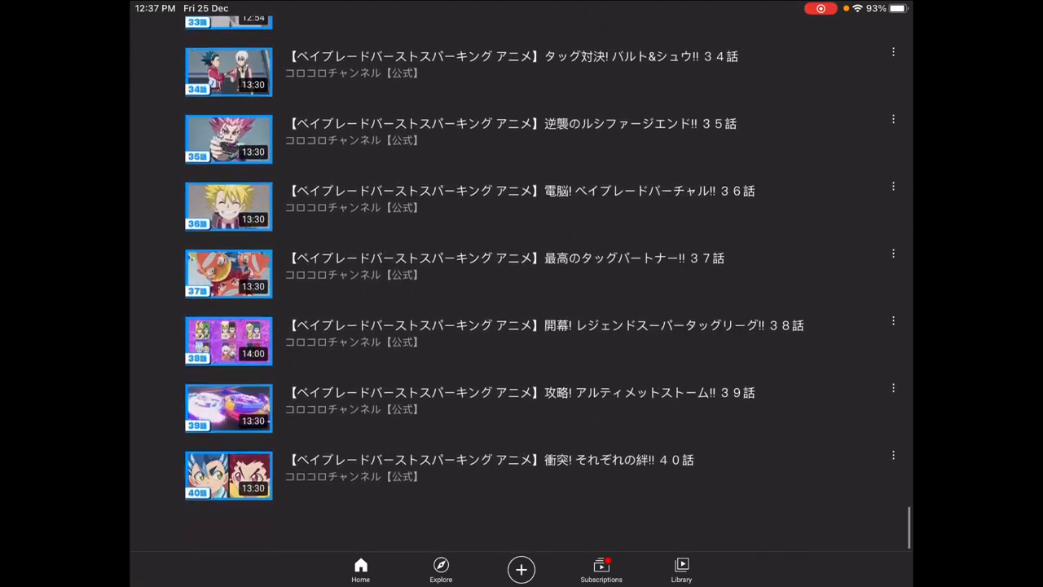
scroll("down", 3)
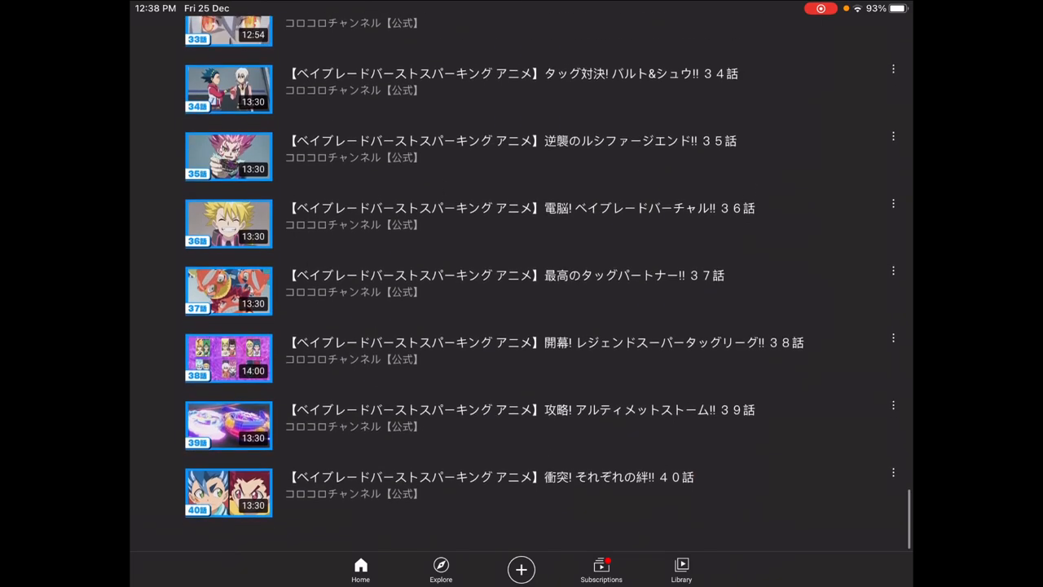
scroll("down", 3)
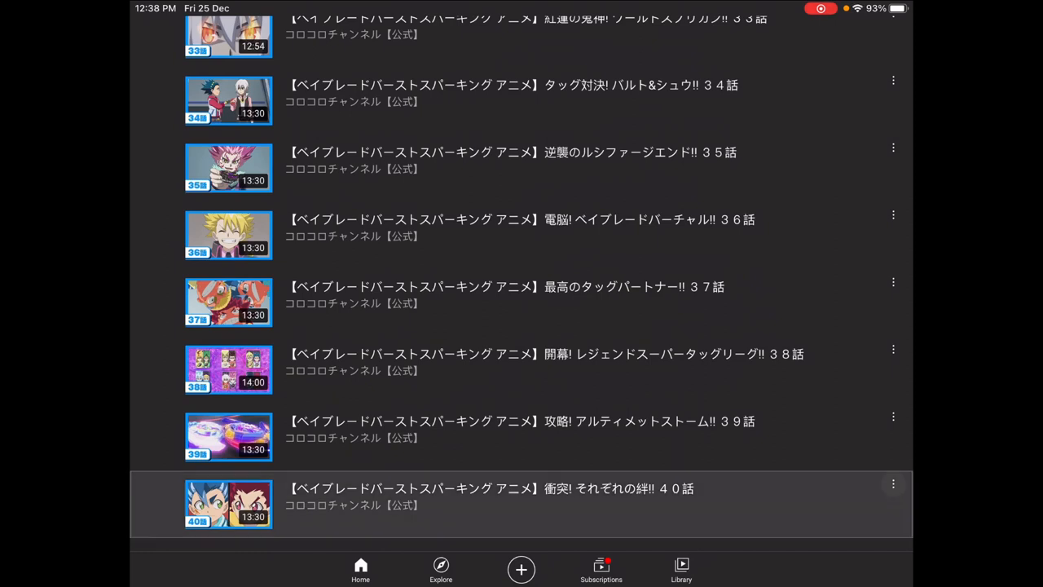
Copy episode 40's share link from its options menu and bring up y2mate.com in Safari
left_click(892, 482)
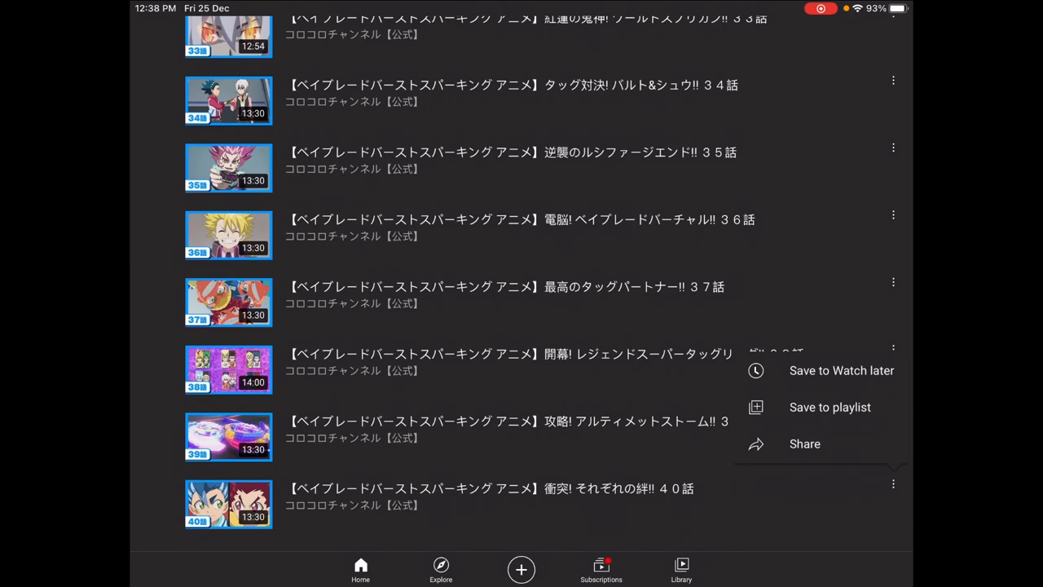
left_click(805, 444)
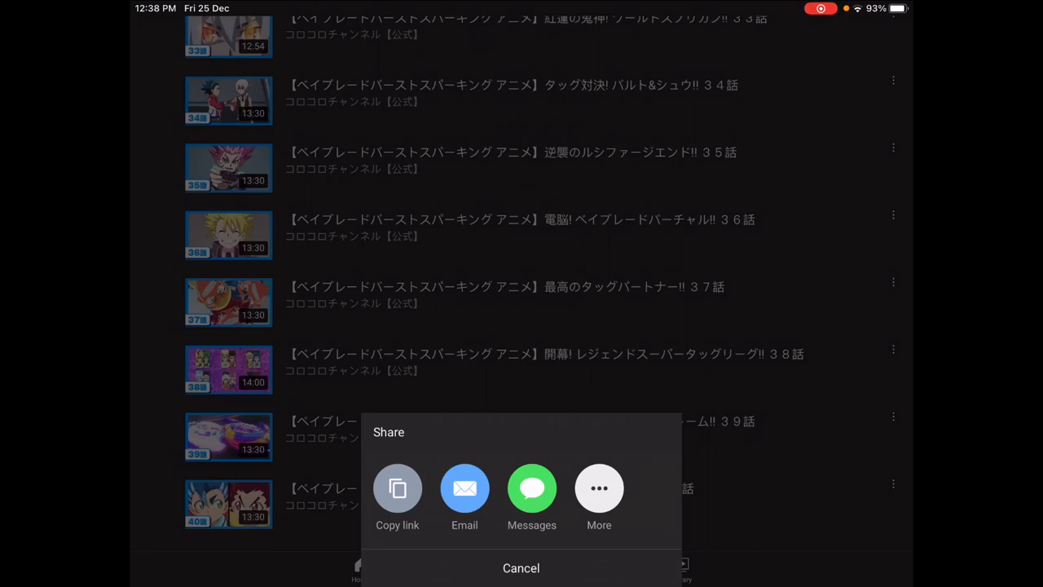
left_click(398, 488)
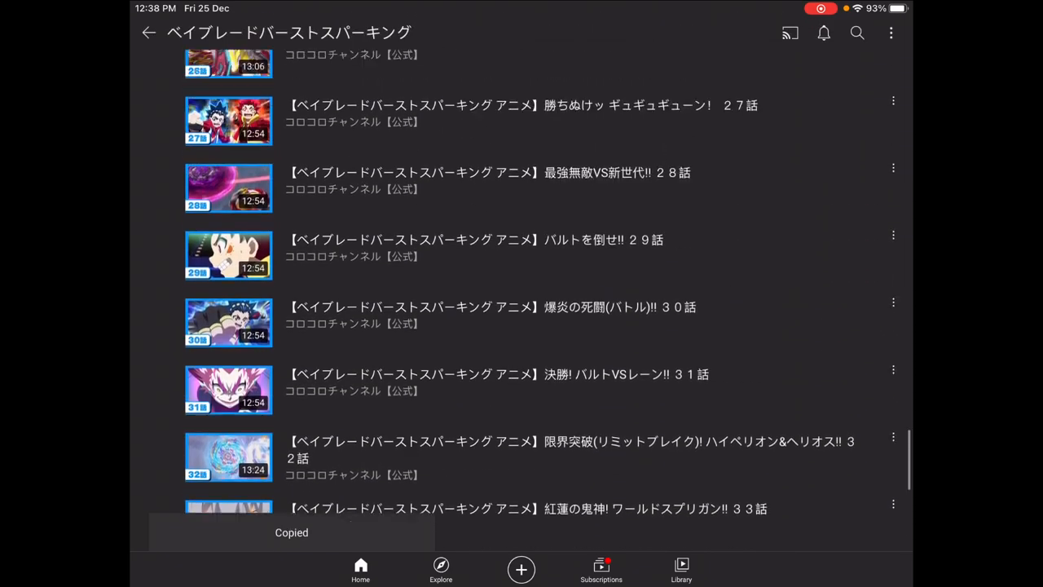
scroll("down", 3)
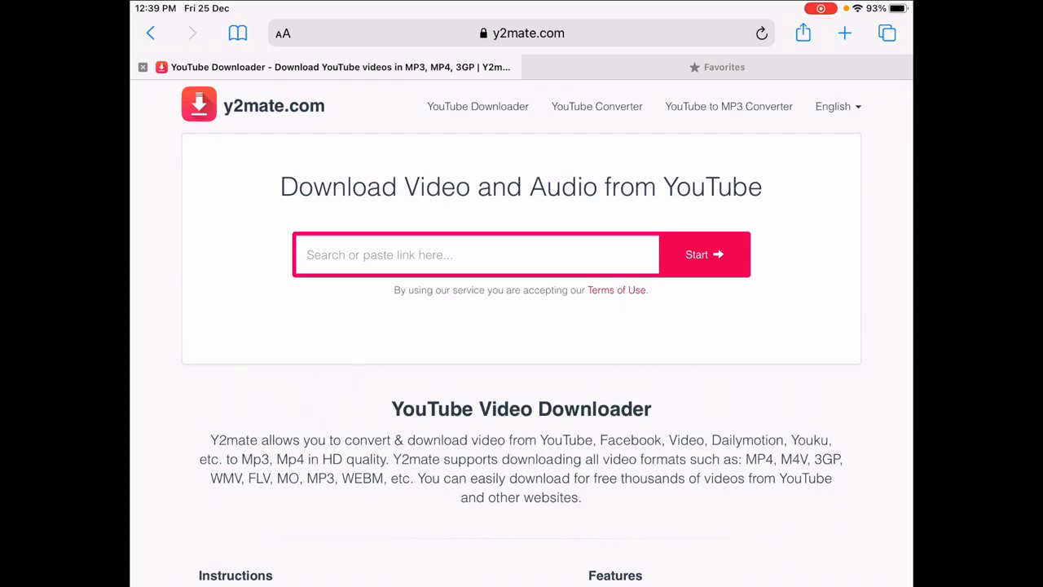
left_click(476, 254)
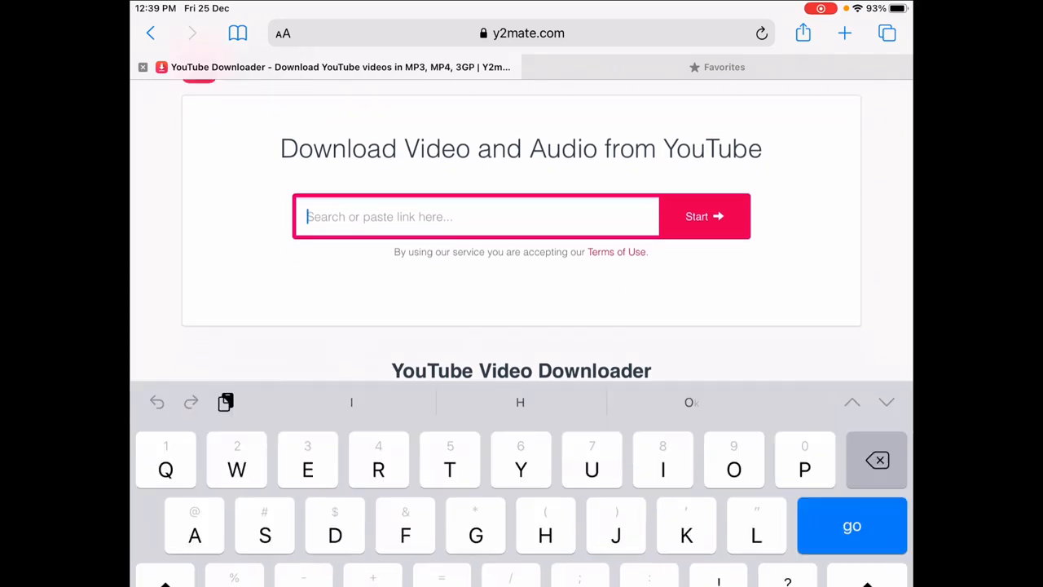
type("https://youtu.be/Uy05xBjfhHw")
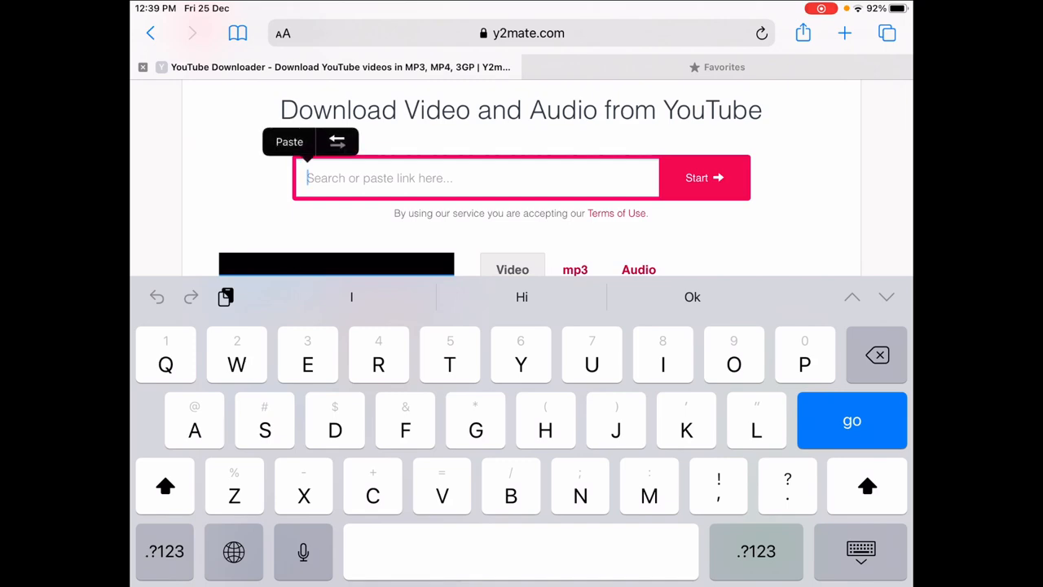
left_click(290, 140)
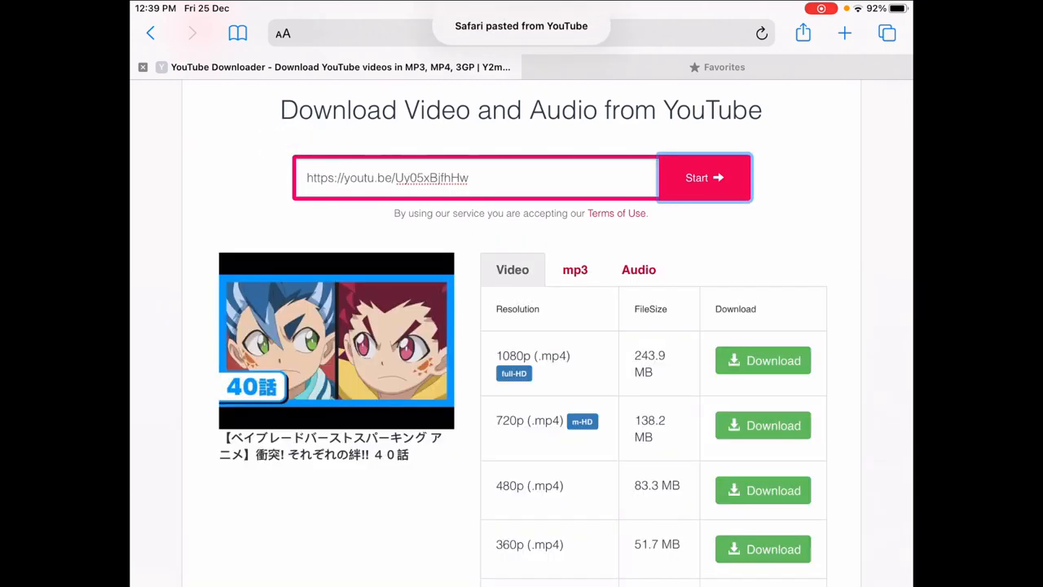
scroll("down", 3)
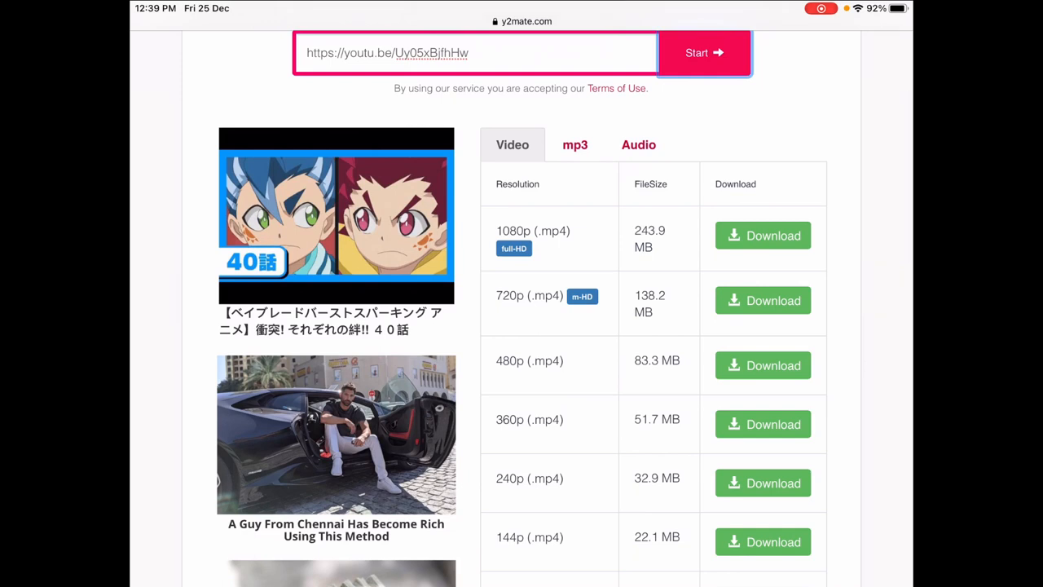
scroll("down", 3)
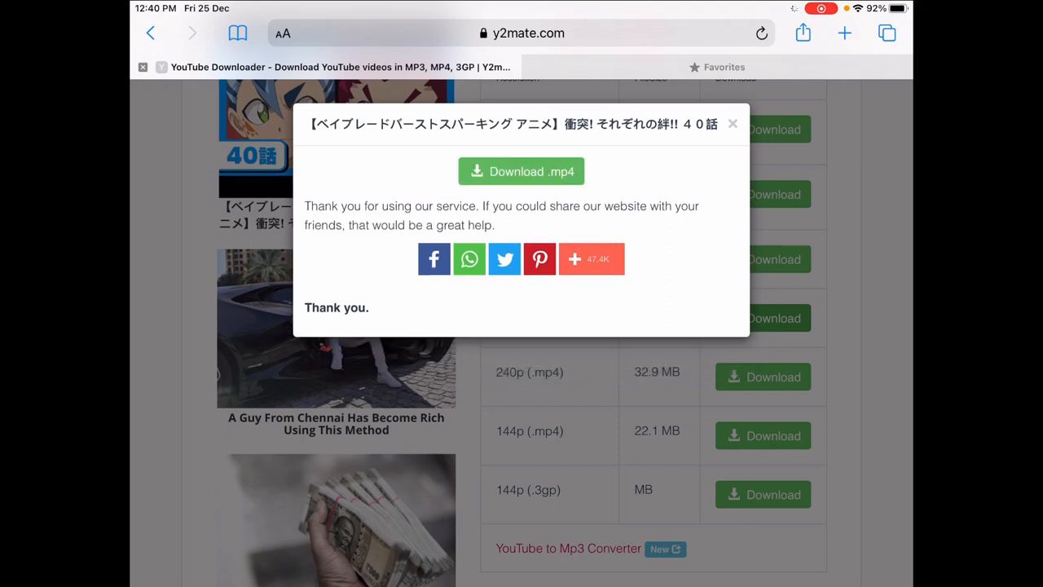
Download the 360p MP4, confirm in Safari's prompt, check progress and dismiss the thank-you dialog
left_click(521, 171)
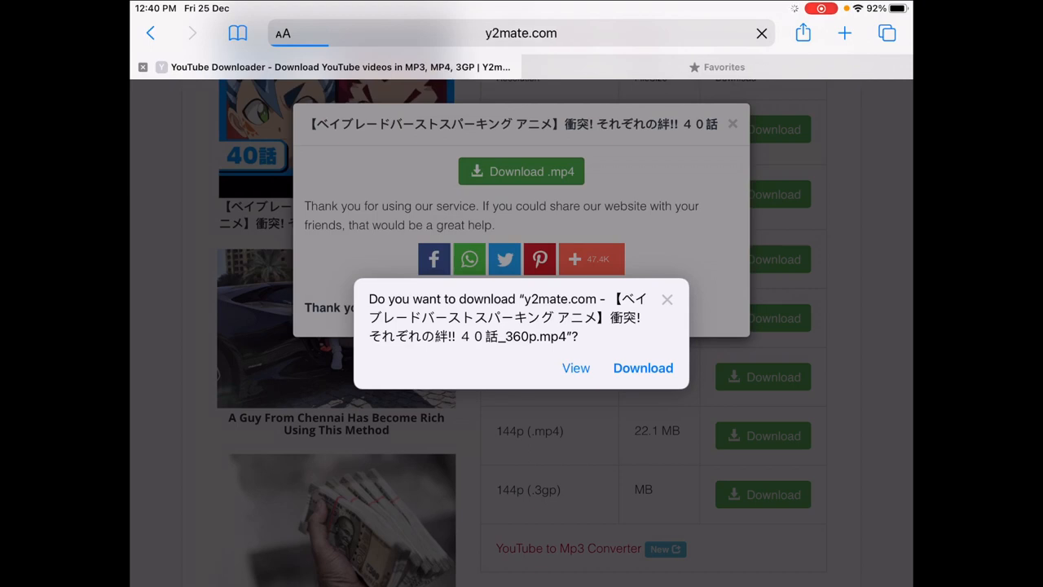
left_click(642, 369)
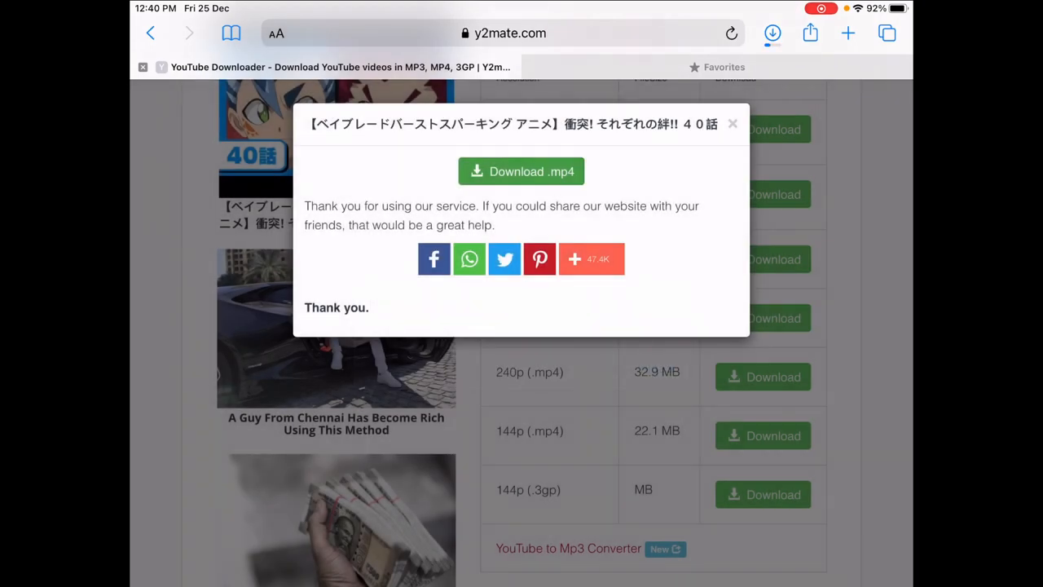
left_click(773, 32)
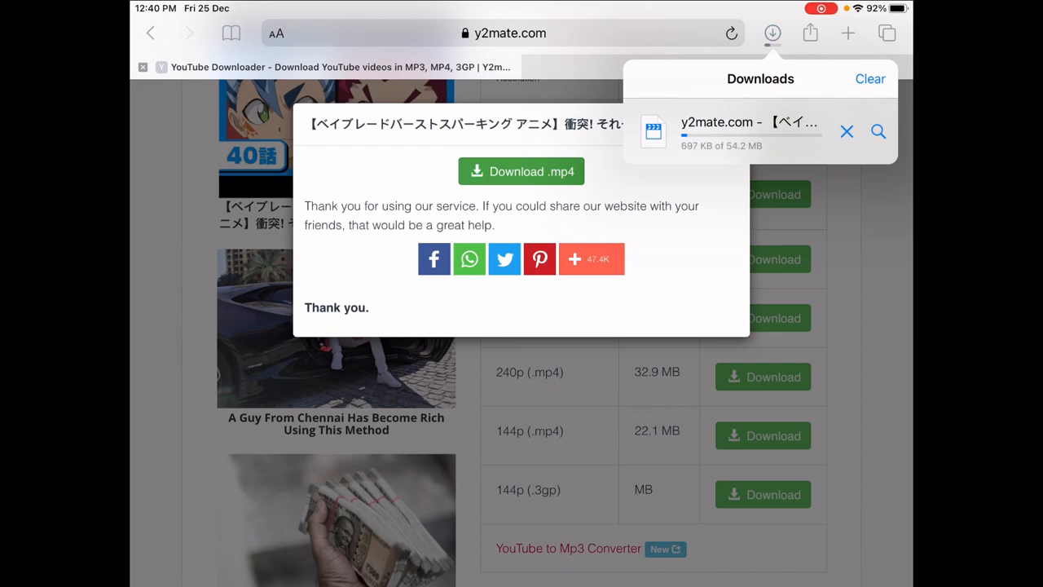
left_click(772, 32)
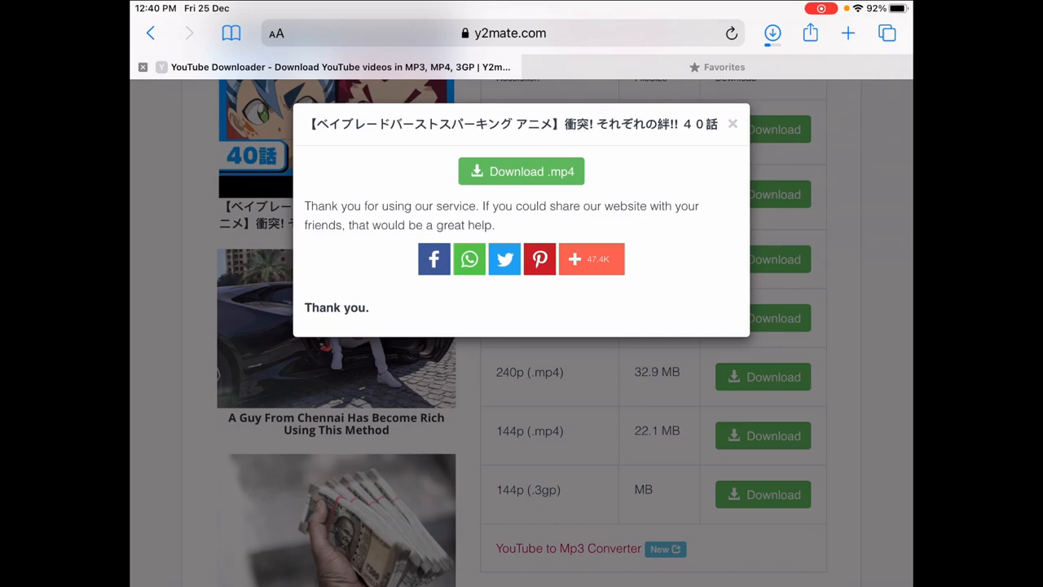
left_click(763, 407)
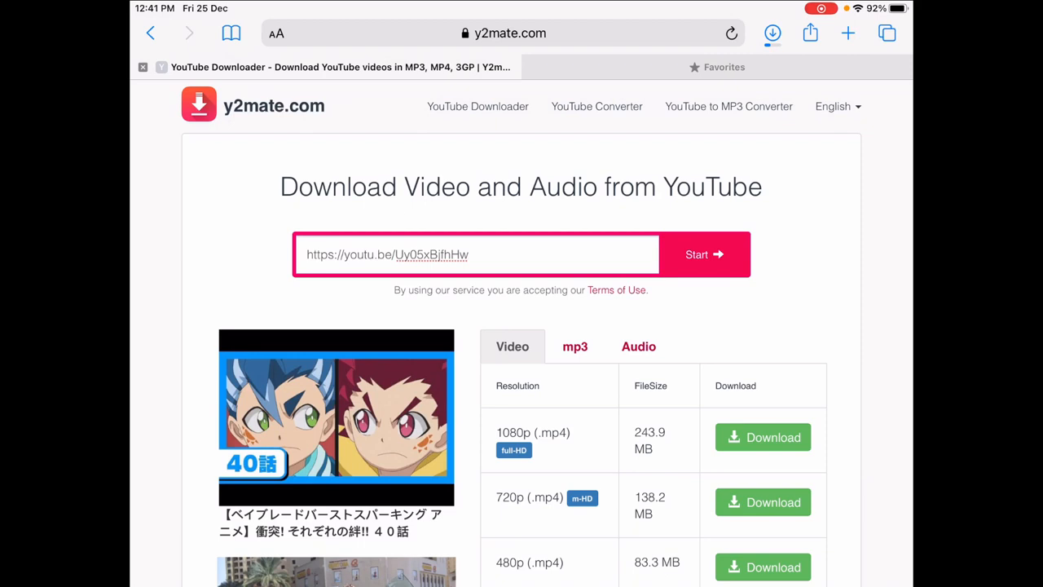
Check Safari's Downloads popover repeatedly until the 54.2 MB episode file finishes
left_click(512, 32)
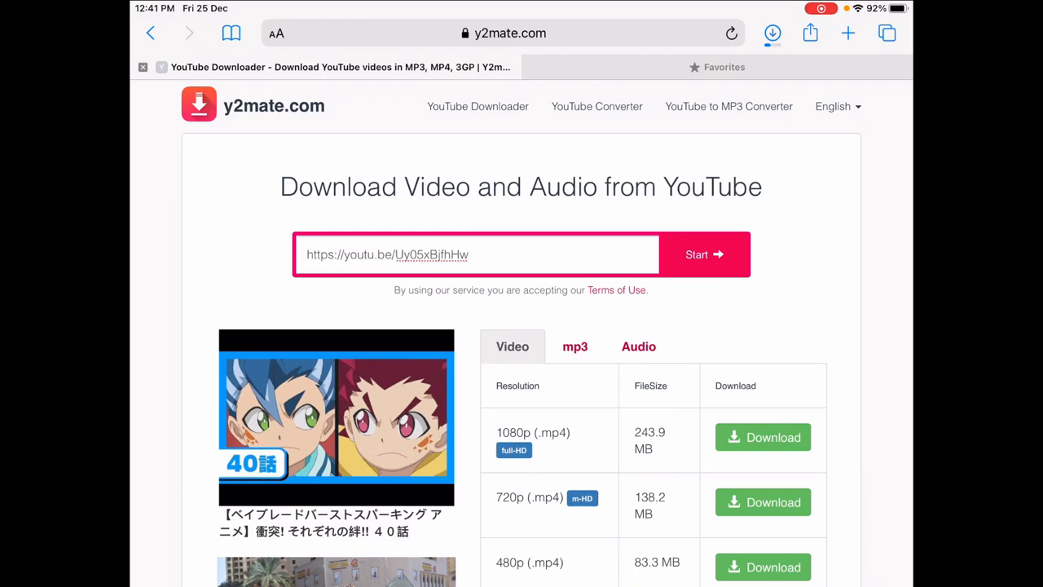
left_click(772, 33)
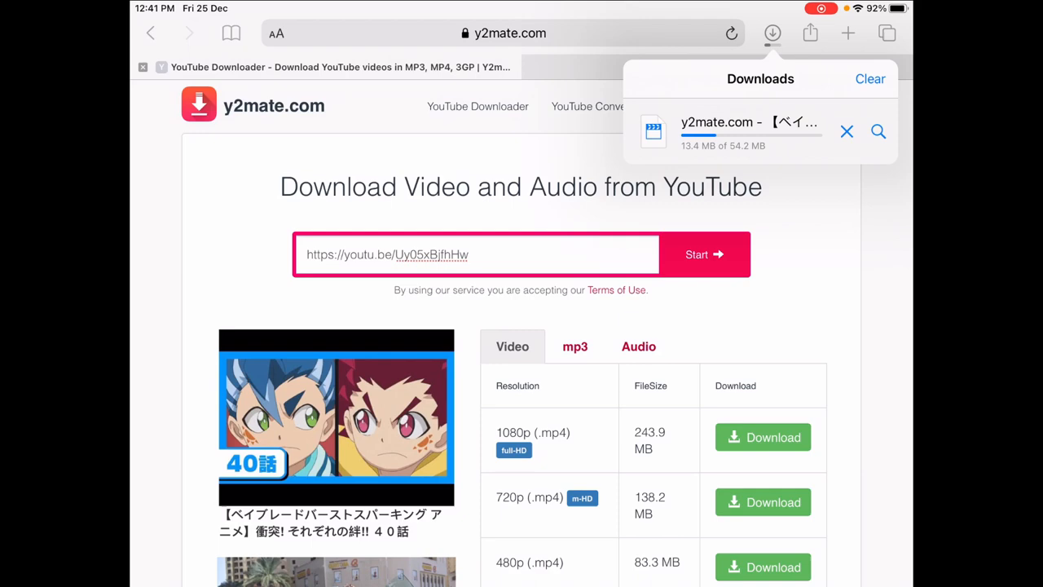
left_click(772, 33)
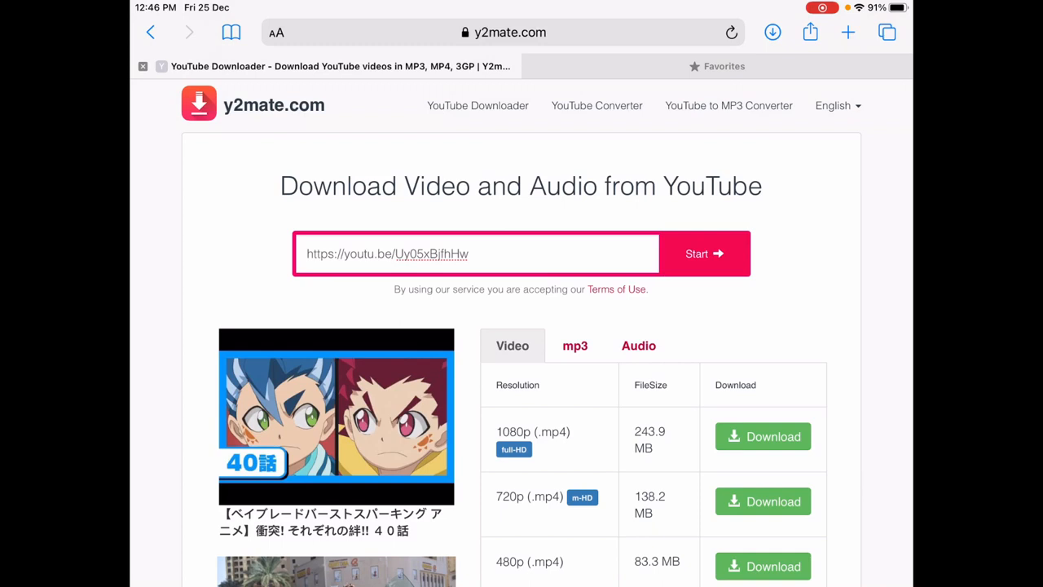
left_click(772, 32)
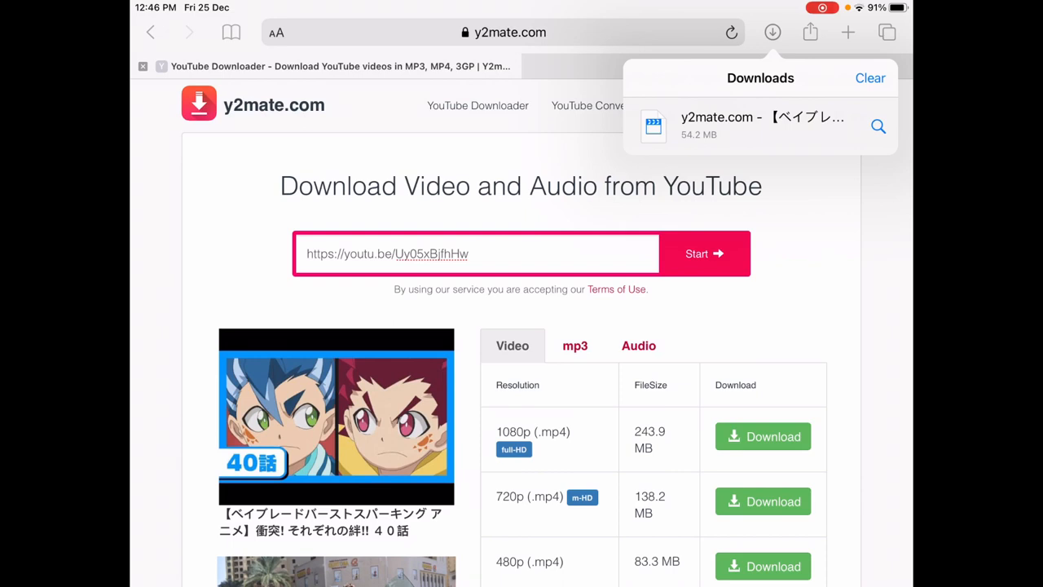
left_click(770, 33)
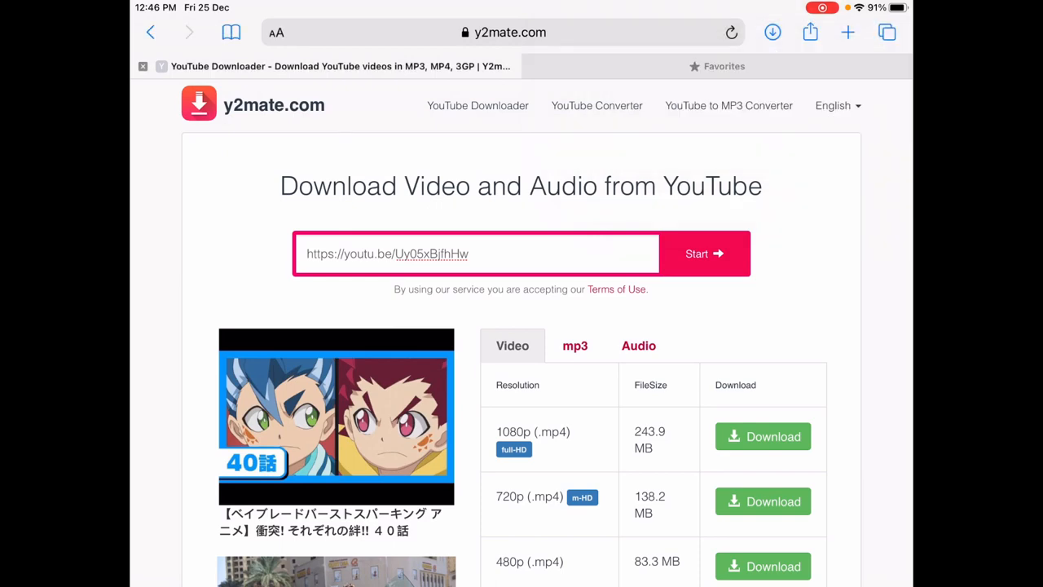
scroll("down", 3)
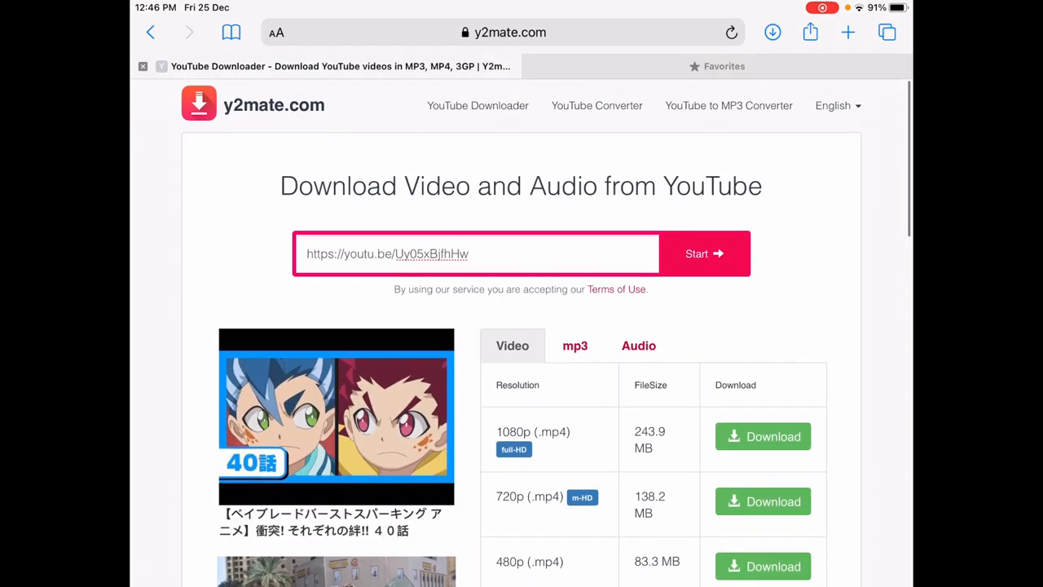
Open the finished episode 40 MP4 from Downloads and start it playing
left_click(773, 33)
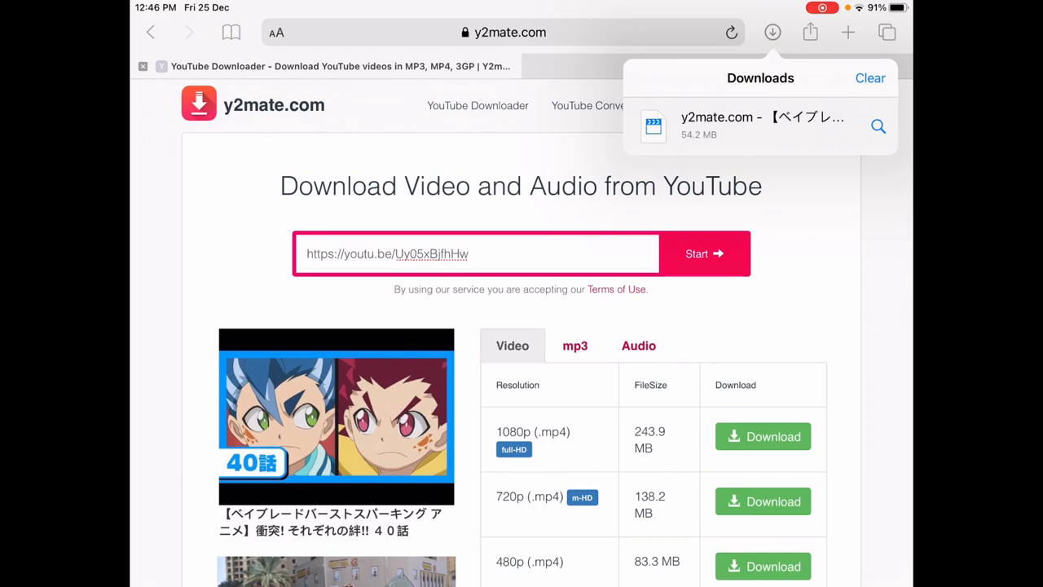
left_click(770, 33)
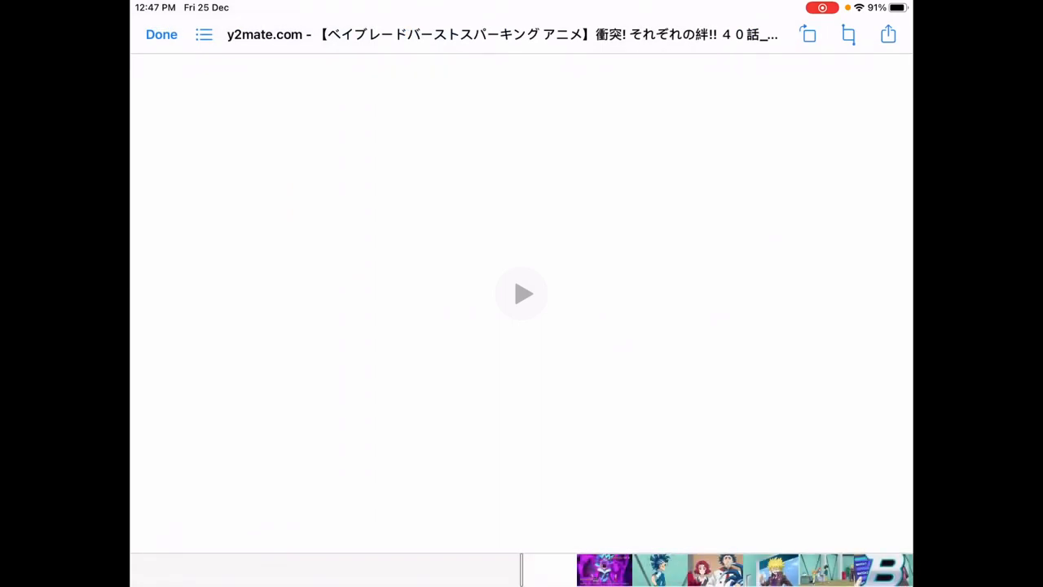
left_click(521, 293)
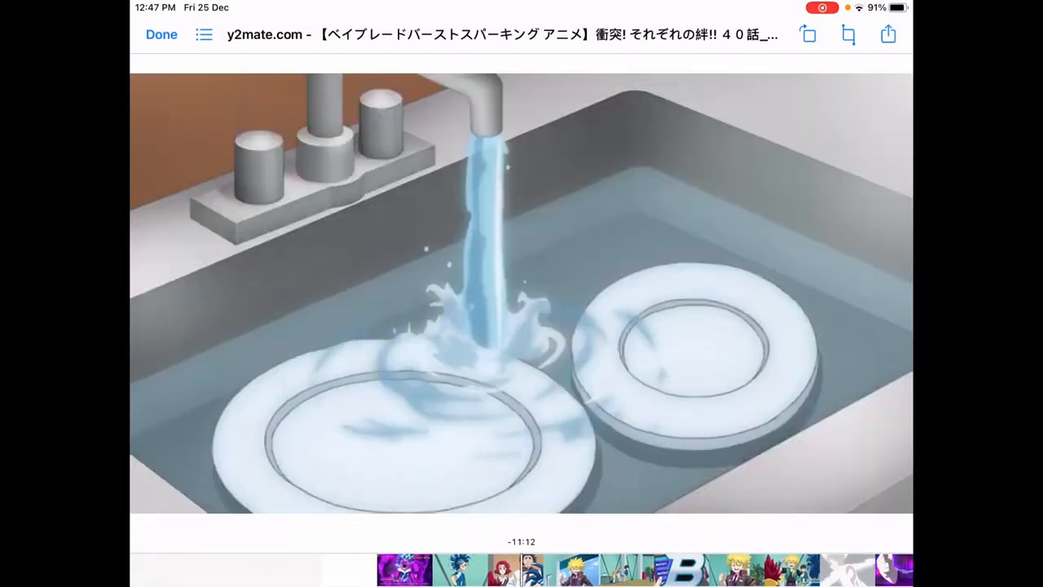